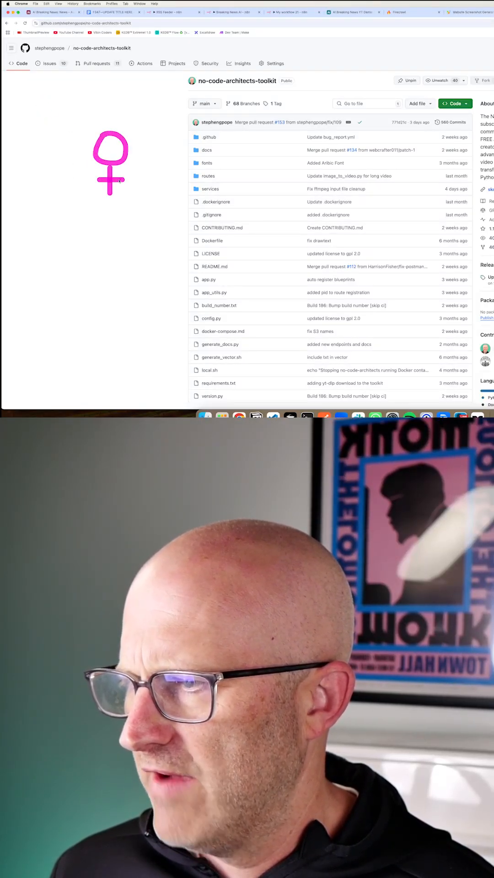
Browse the no-code-architects-toolkit repo, then return to the Airtable Videos grid
left_click_drag(61, 84, 115, 196)
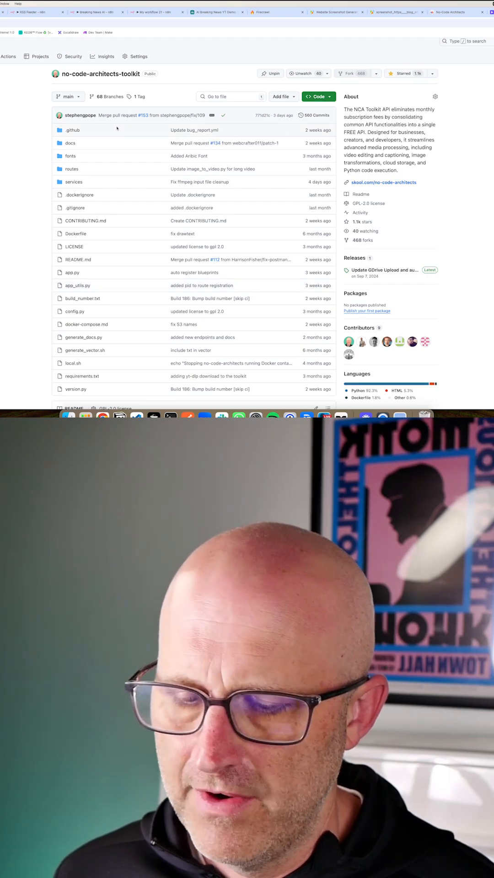
left_click(218, 12)
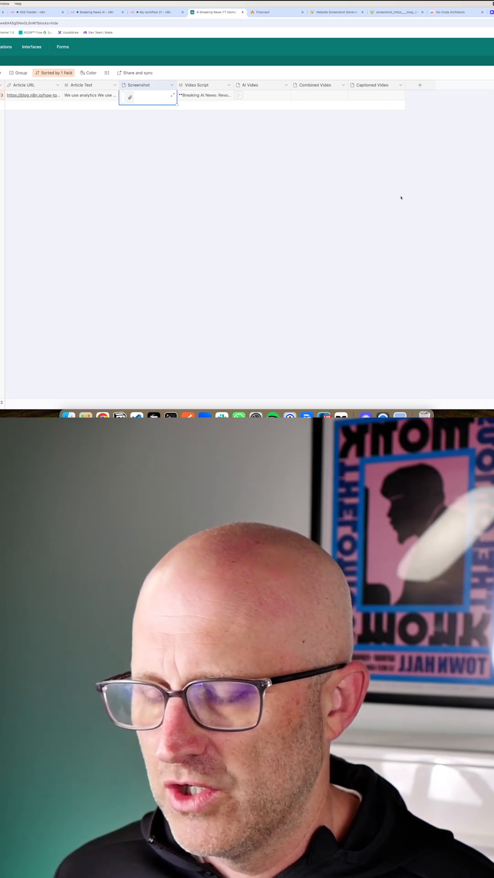
Review the toolkit README's API Endpoints section, including /v1/ffmpeg/compose
left_click(448, 12)
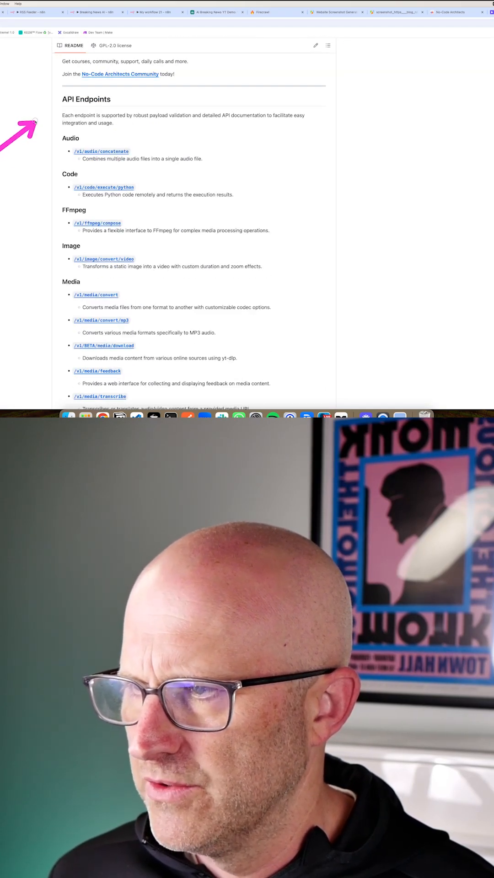
scroll("down", 3)
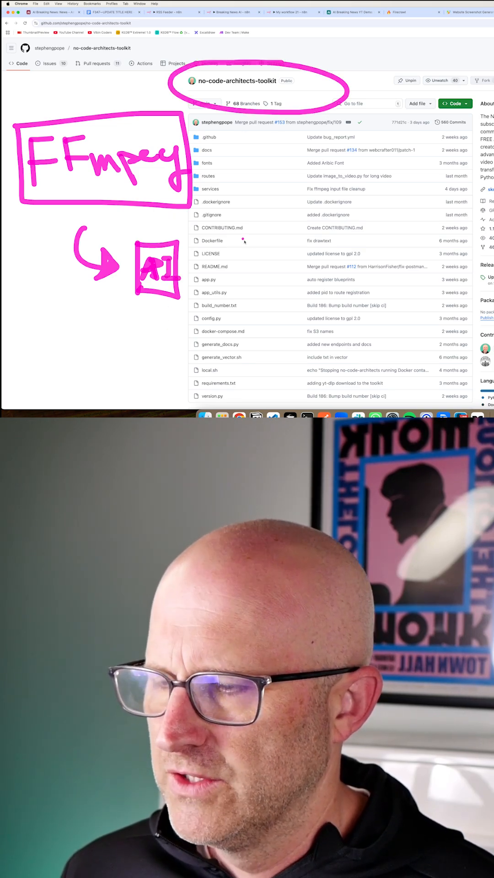
Review the HTTP Request3 JSON body posting screenshot and AI video to FFmpeg compose
left_click(288, 12)
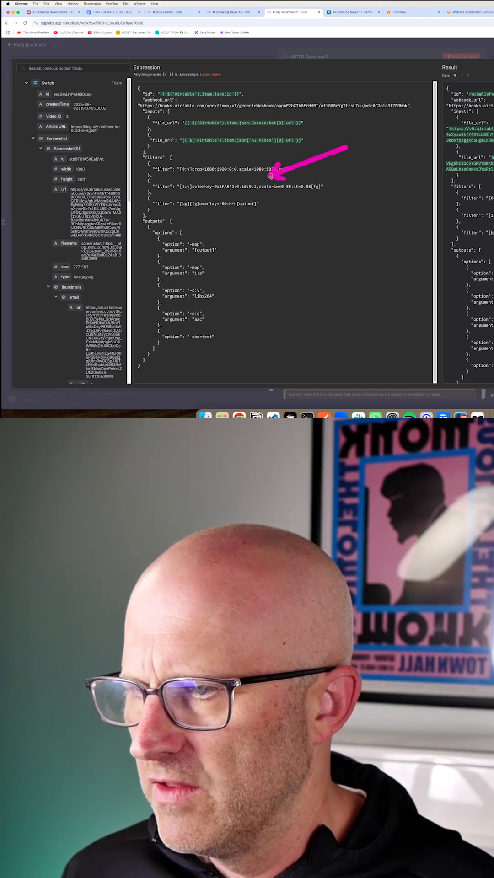
left_click(294, 68)
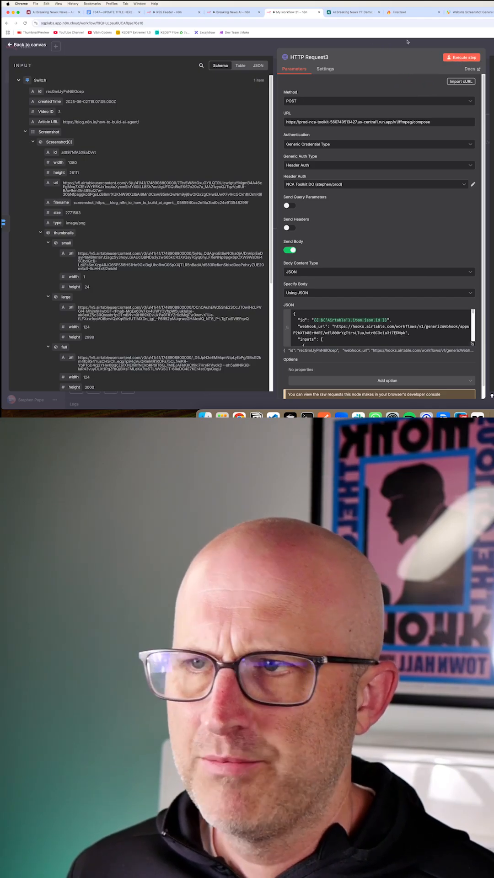
View the 'When webhook received' trigger holding the code 200 FFmpeg compose result
left_click(351, 12)
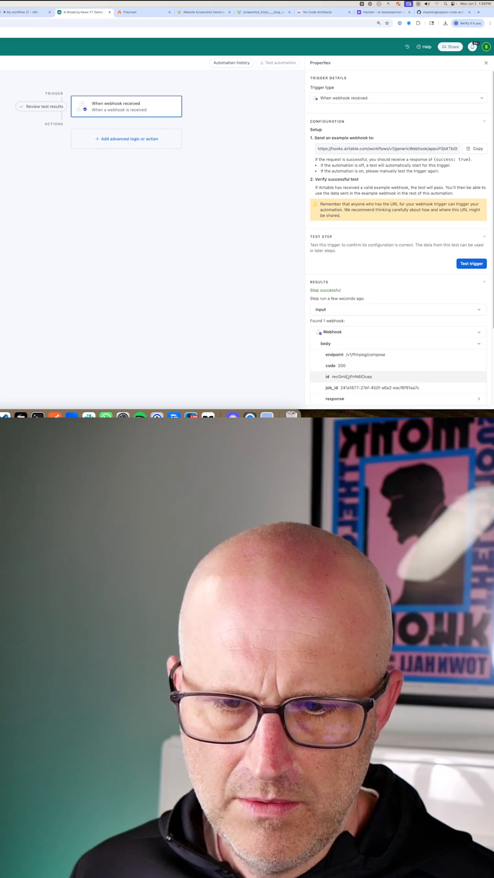
Add an Update record action on Videos using the webhook body.id as Record ID
scroll("down", 3)
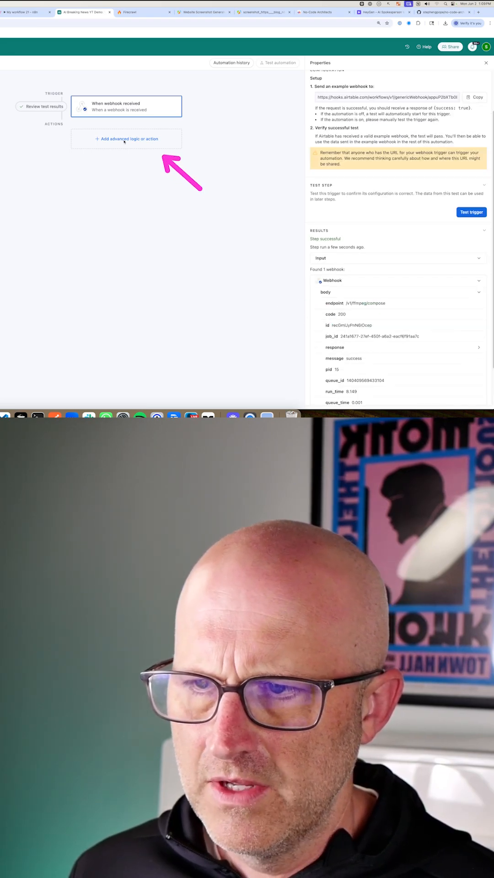
left_click(125, 138)
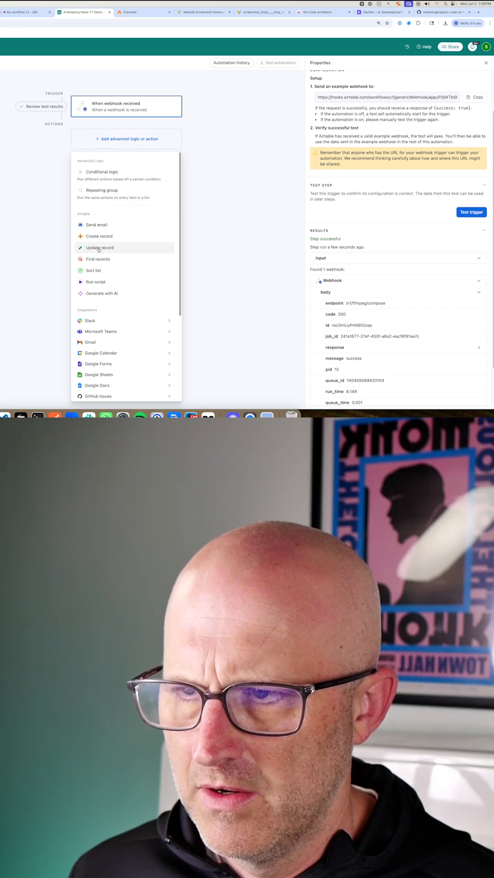
left_click(99, 248)
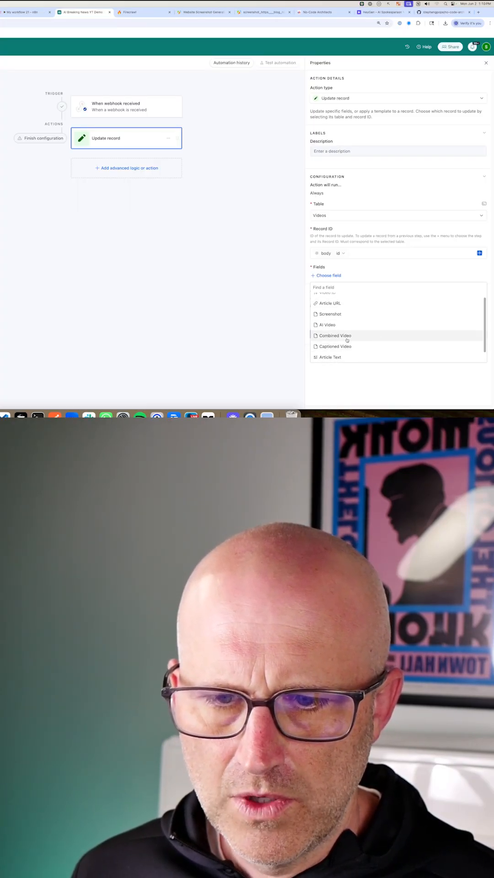
Map the Combined Video field to the response output URL from the webhook body
left_click(334, 335)
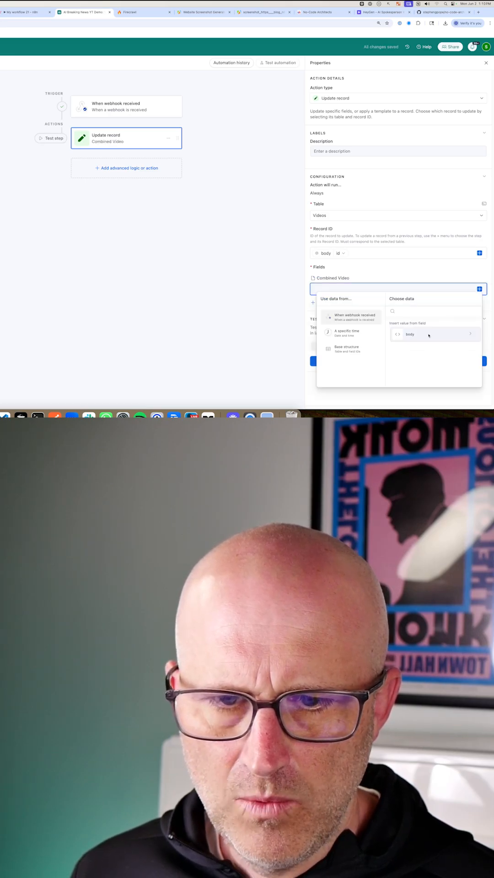
left_click(469, 335)
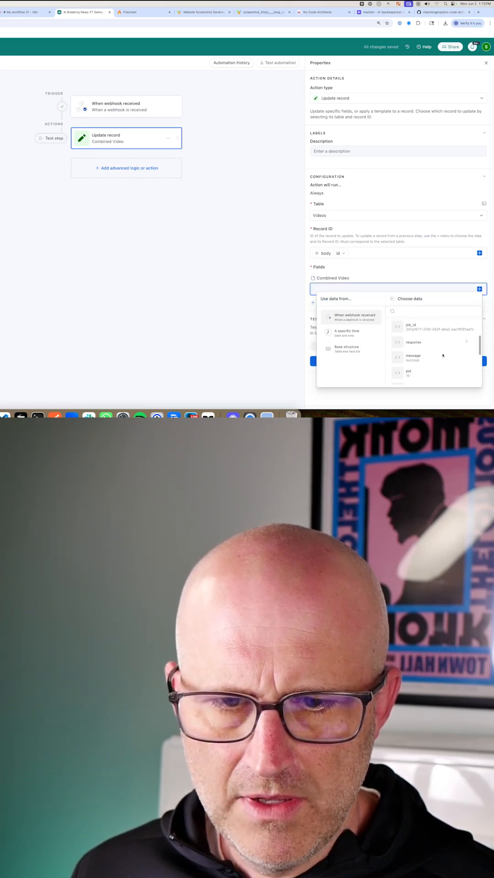
scroll("down", 3)
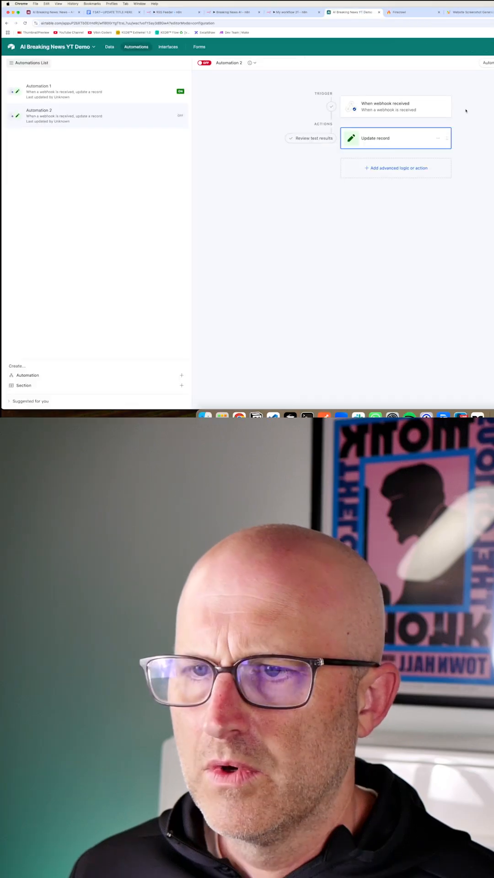
Turn Automation 2 on and play the record's Combined Video MP4 attachment
left_click(203, 63)
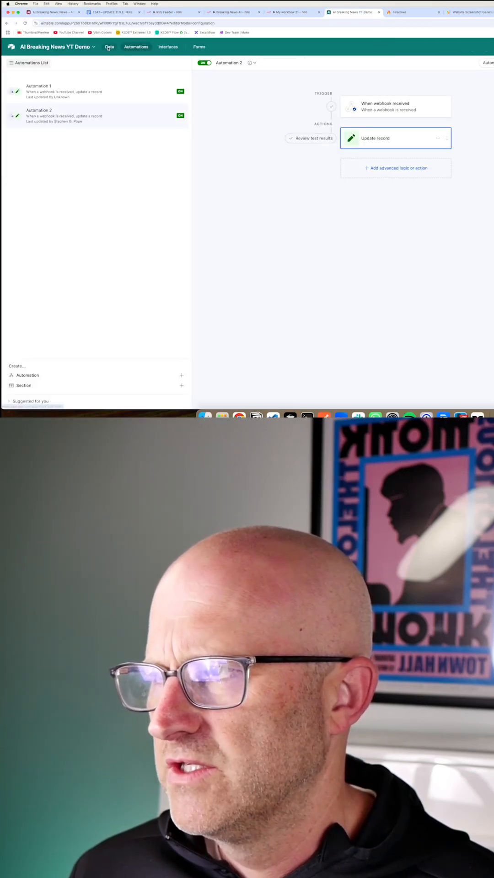
left_click(109, 47)
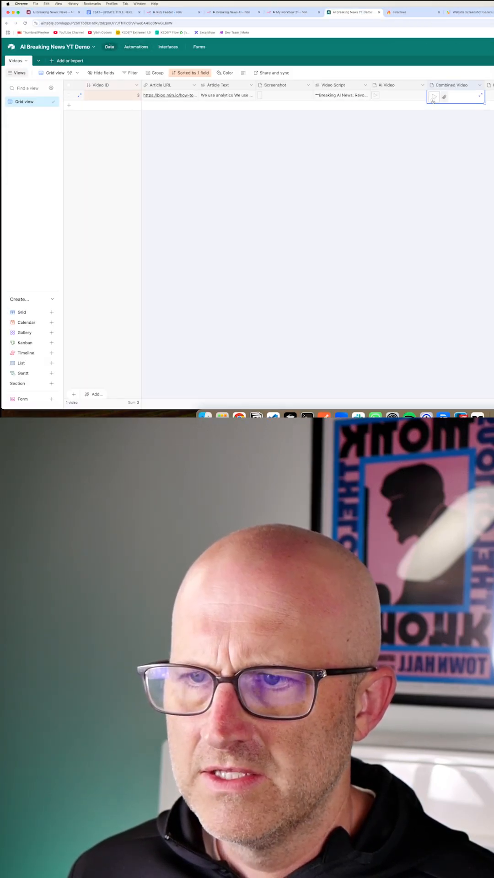
left_click(434, 96)
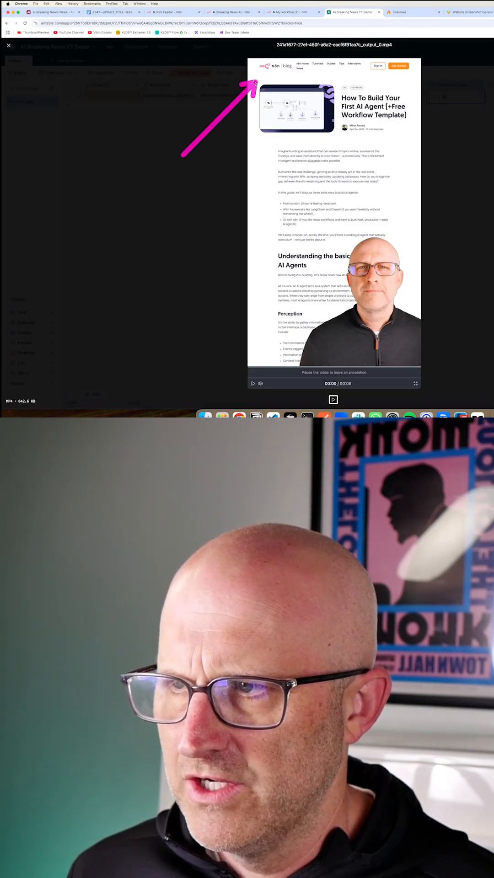
left_click(252, 383)
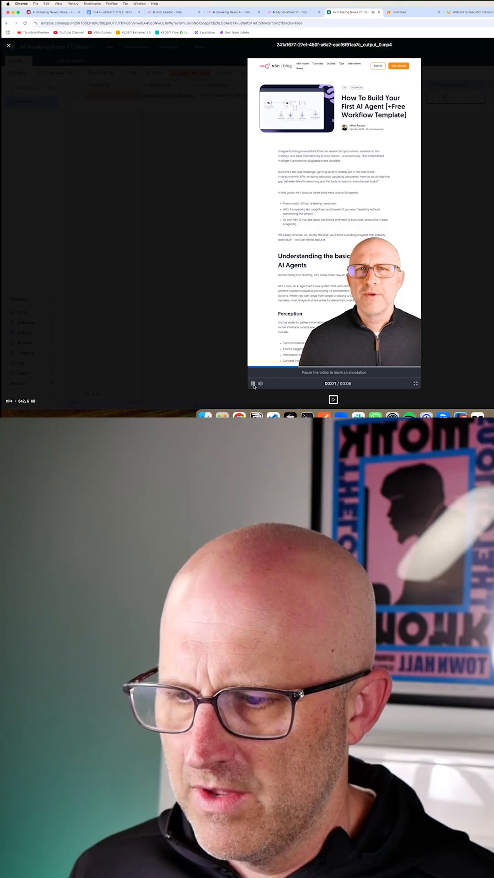